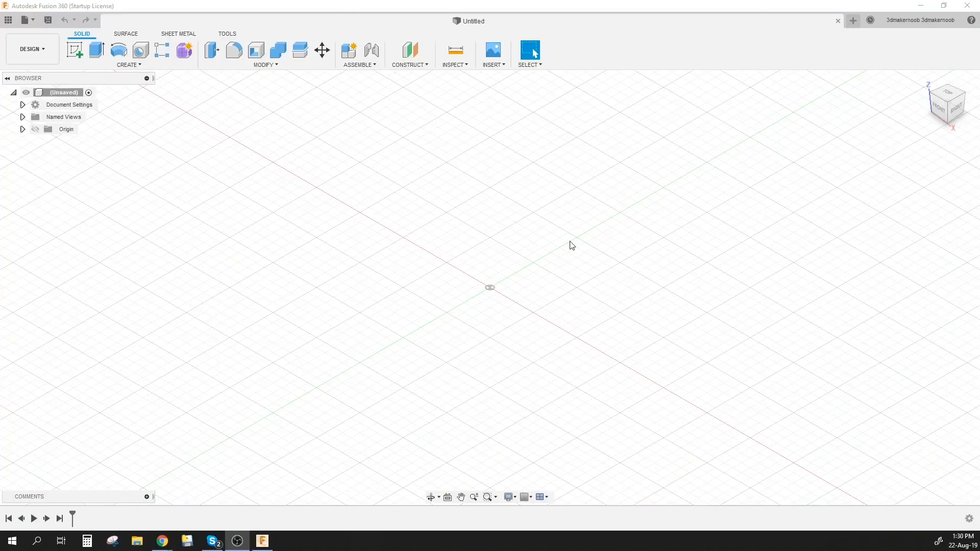
{"action": "mouse_move", "coordinate": [75, 51]}
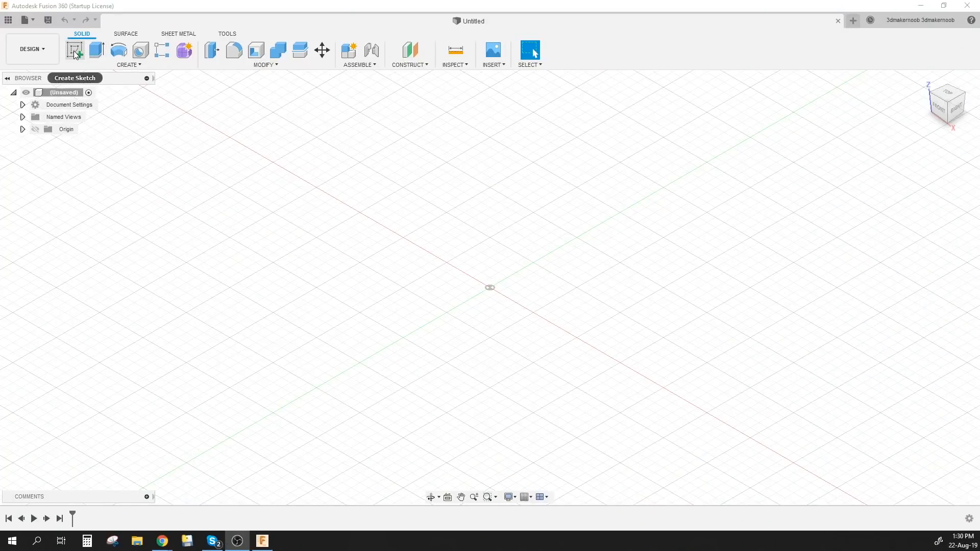
Start a new sketch for the three concentric circles at the origin
{"action": "left_click", "coordinate": [74, 50]}
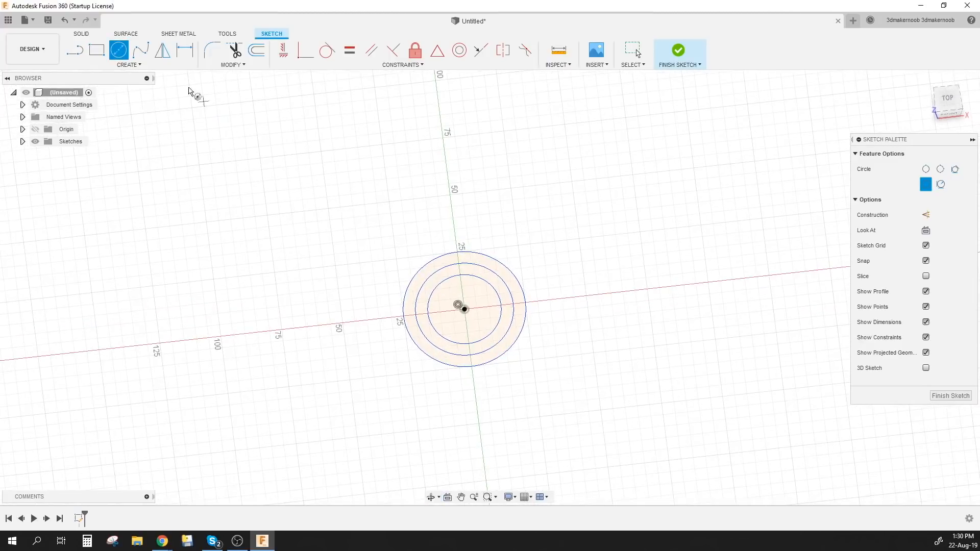
{"action": "mouse_move", "coordinate": [129, 86]}
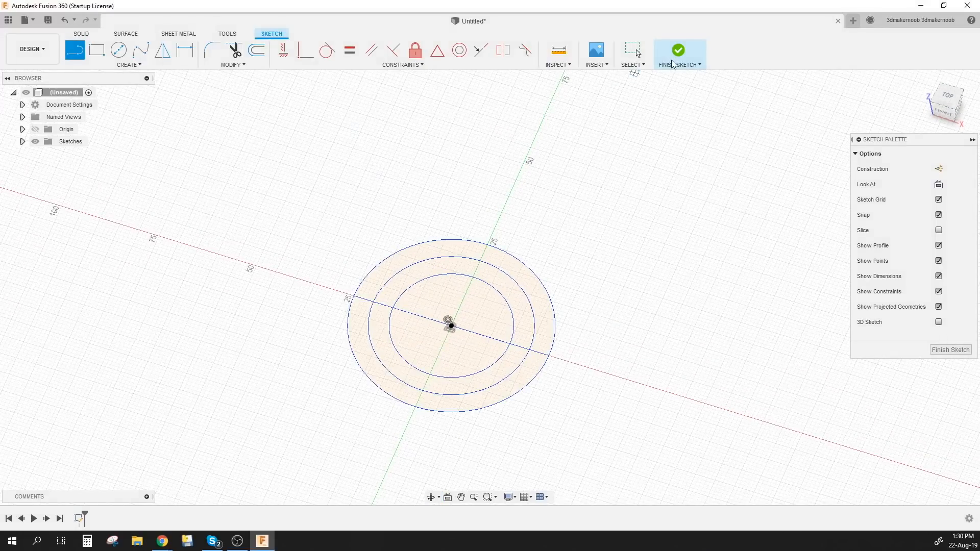
Finish the sketch and extrude the ring profile into a 19 mm tall tube
{"action": "left_click", "coordinate": [678, 51]}
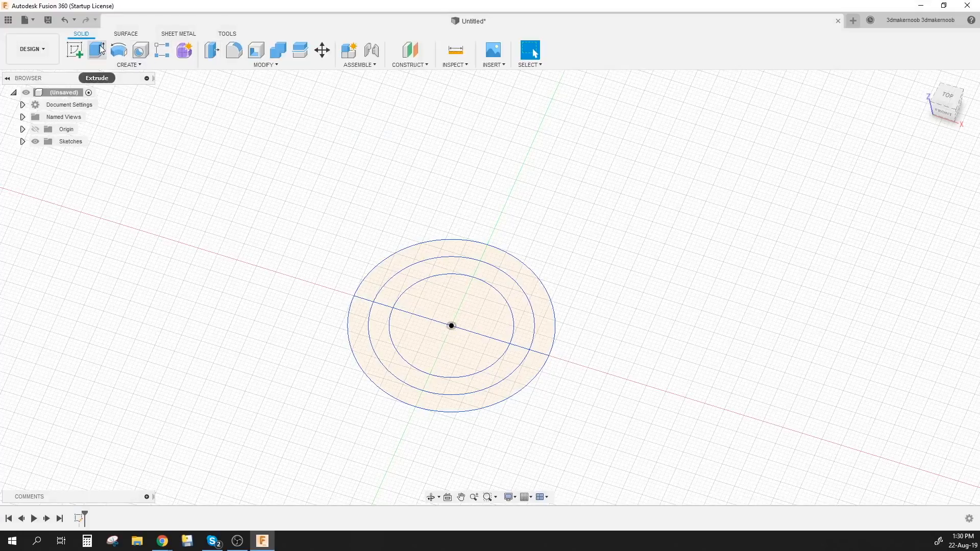
{"action": "left_click", "coordinate": [96, 50]}
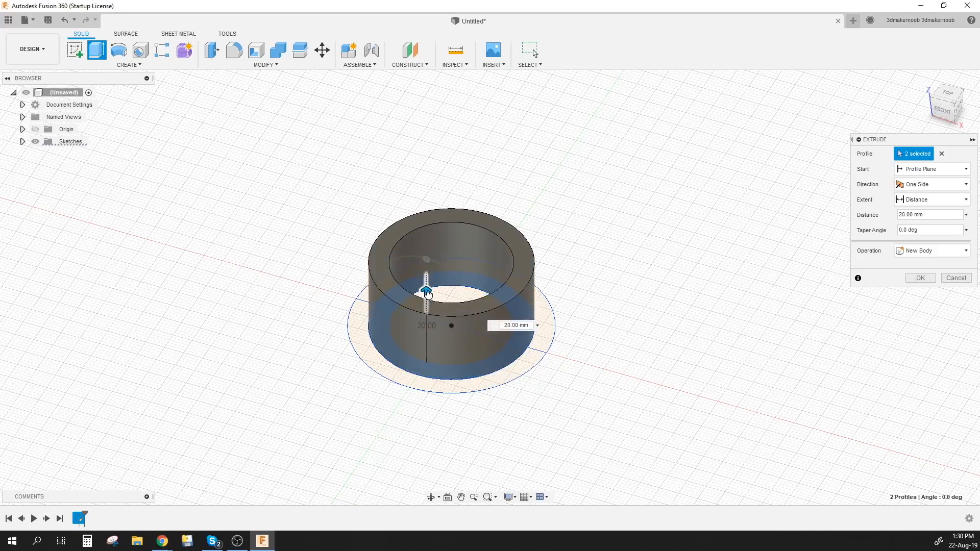
{"action": "left_click_drag", "start_coordinate": [424, 291], "coordinate": [424, 297]}
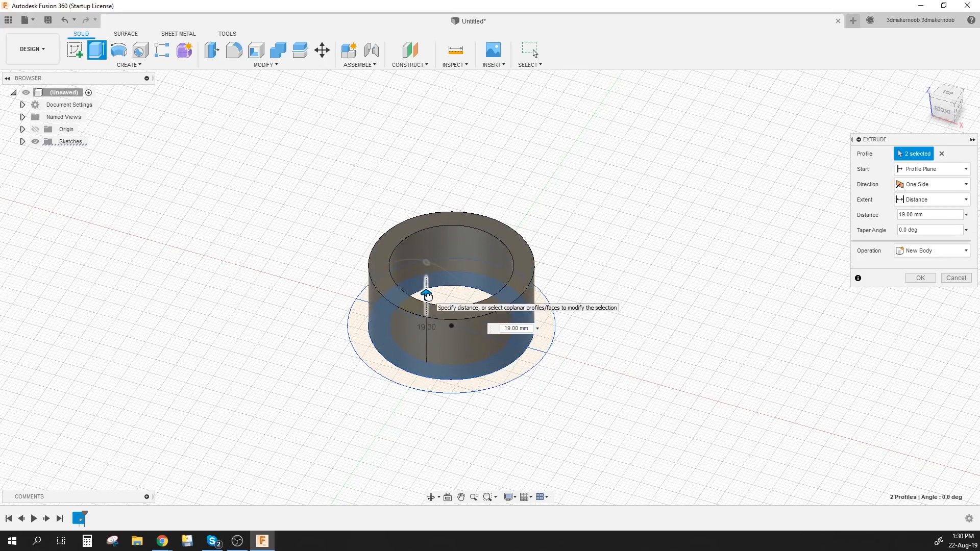
{"action": "left_click", "coordinate": [919, 278]}
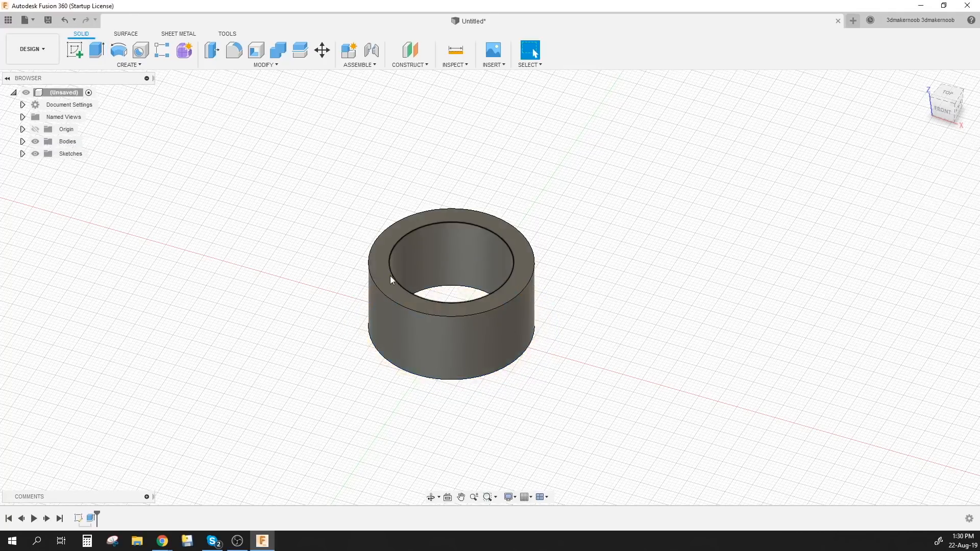
Extrude the outer ring into a shorter, wider flange around the tube base
{"action": "left_click", "coordinate": [23, 154]}
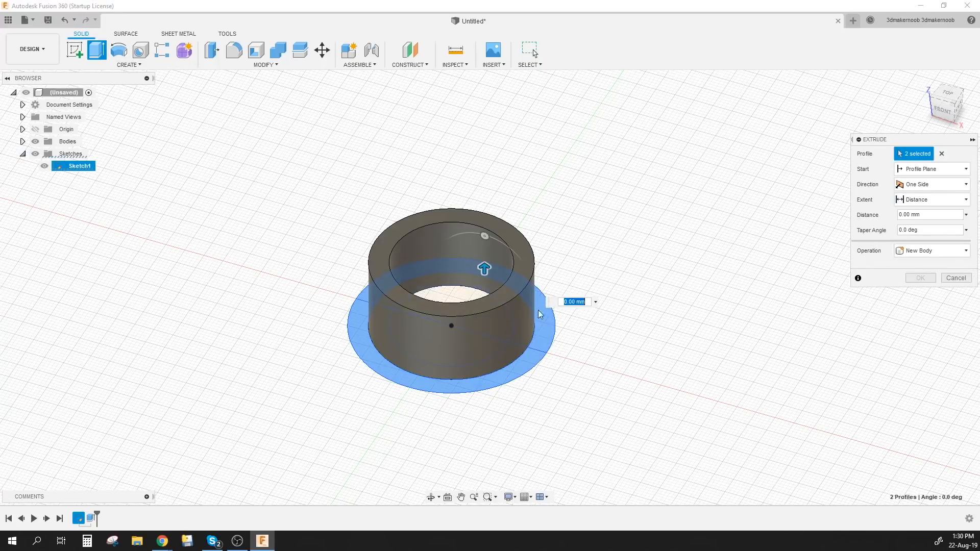
{"action": "left_click_drag", "start_coordinate": [484, 268], "coordinate": [484, 242]}
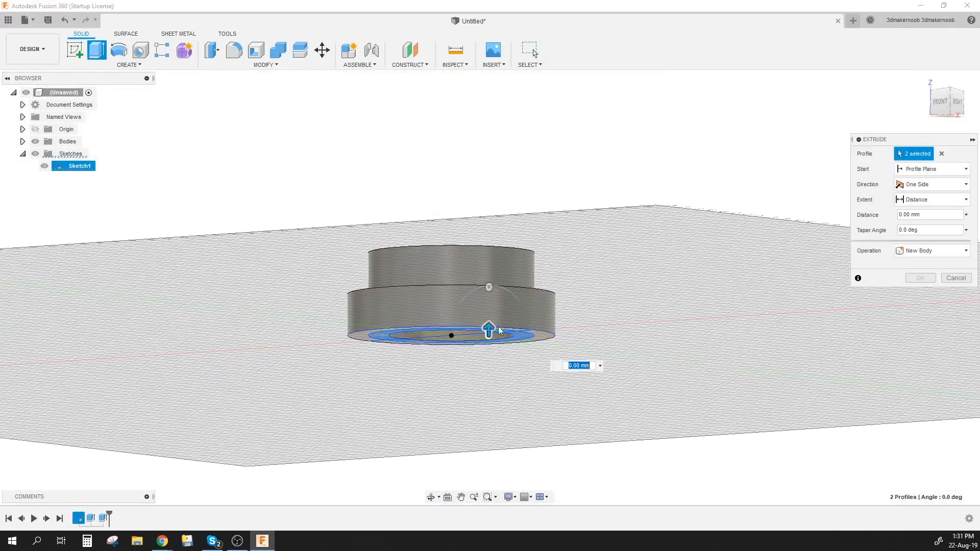
{"action": "left_click_drag", "start_coordinate": [490, 330], "coordinate": [489, 297]}
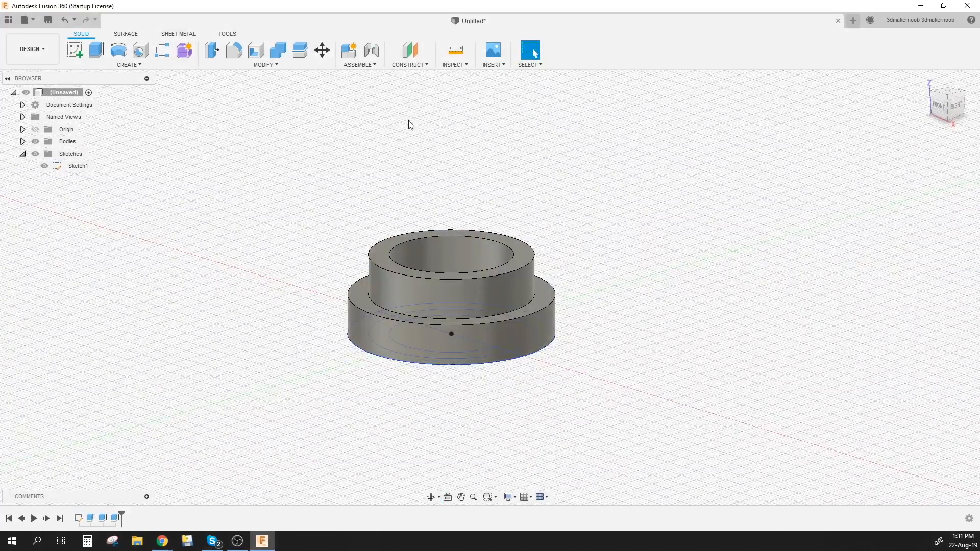
Create a section analysis through the insert to show the stepped wall cut in half
{"action": "left_click", "coordinate": [409, 64]}
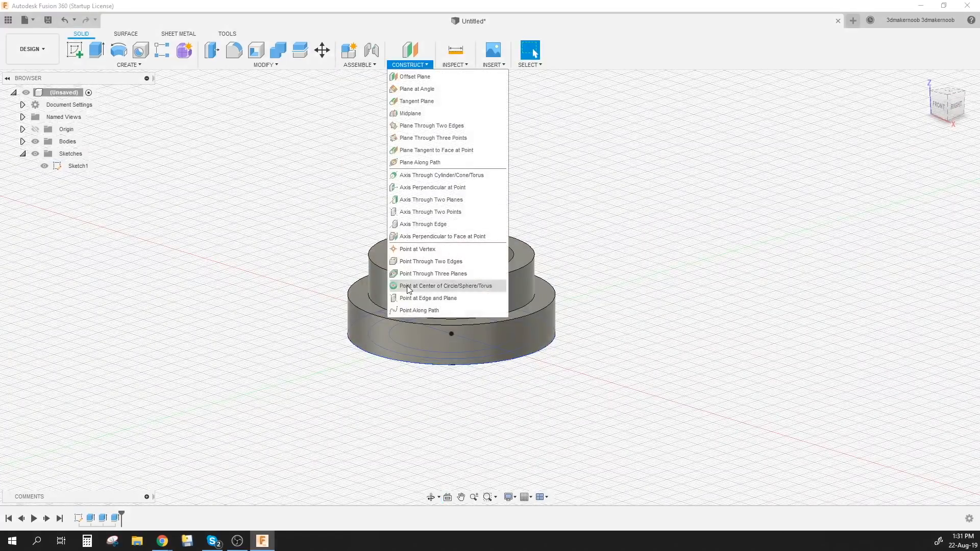
{"action": "left_click", "coordinate": [455, 64]}
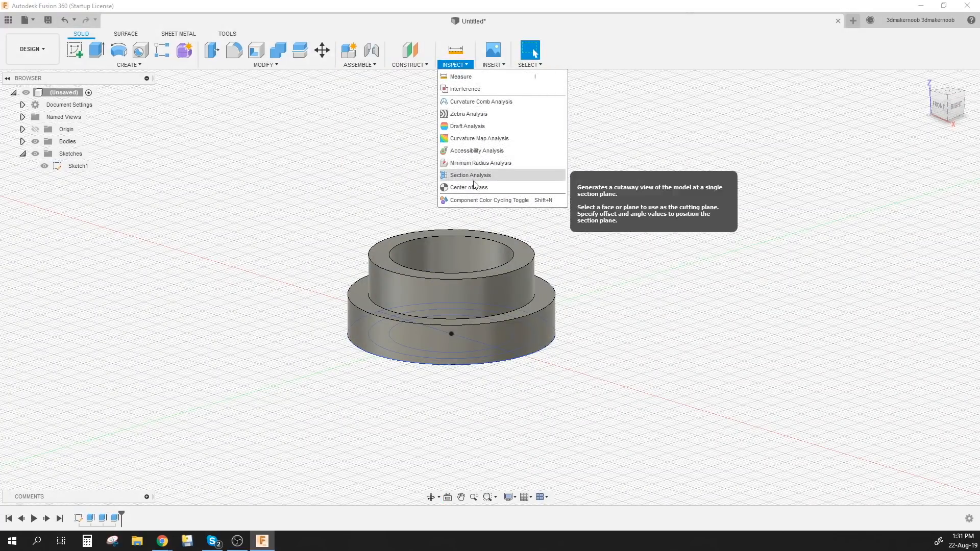
{"action": "left_click", "coordinate": [470, 174]}
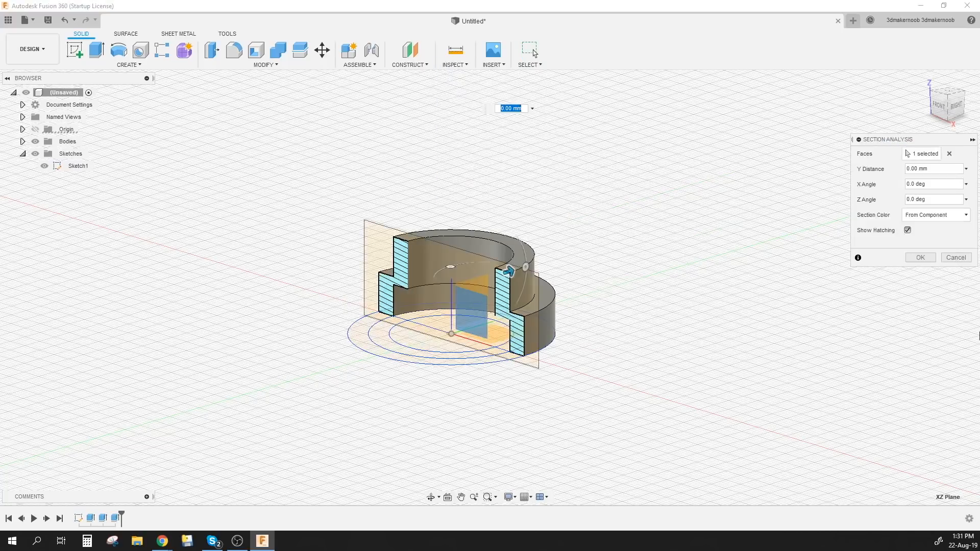
{"action": "left_click", "coordinate": [919, 257]}
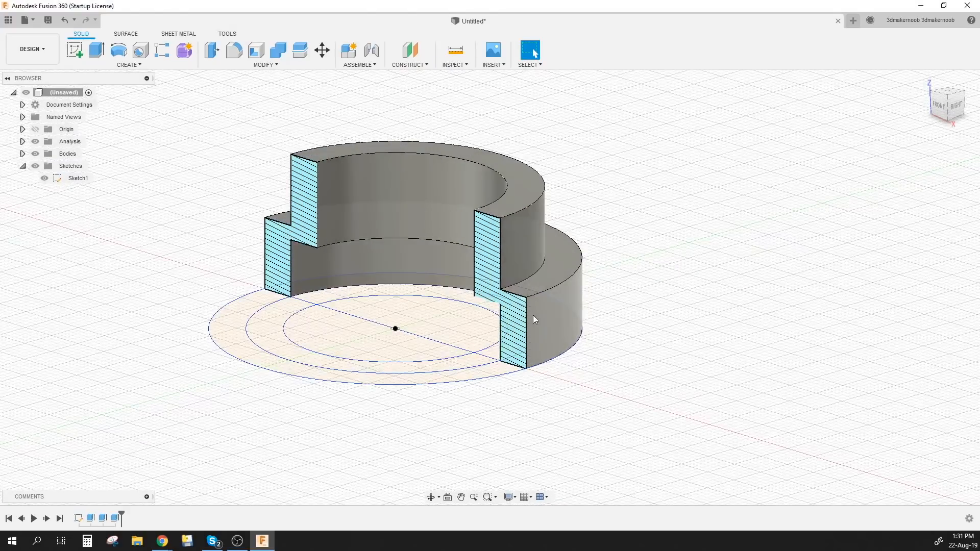
Begin a second sketch holding a circular profile across the bore
{"action": "left_click", "coordinate": [946, 103]}
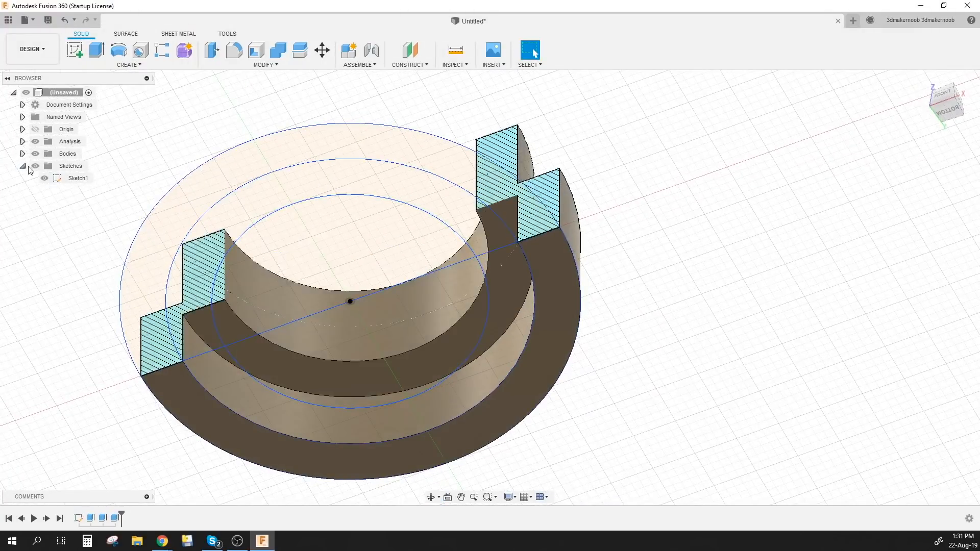
{"action": "left_click", "coordinate": [35, 166]}
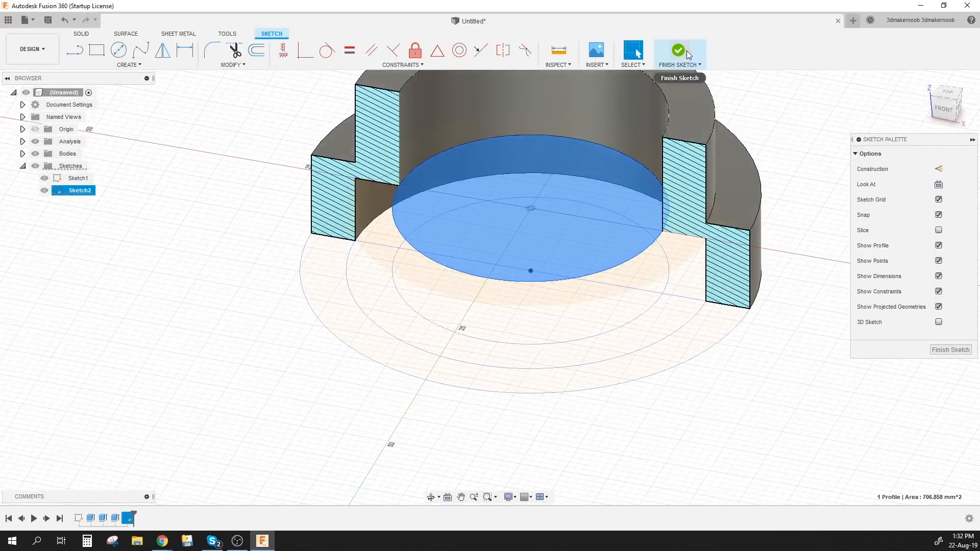
Extrude the bore circle -0.2 mm as a thin disc joined across the bore
{"action": "left_click", "coordinate": [680, 51]}
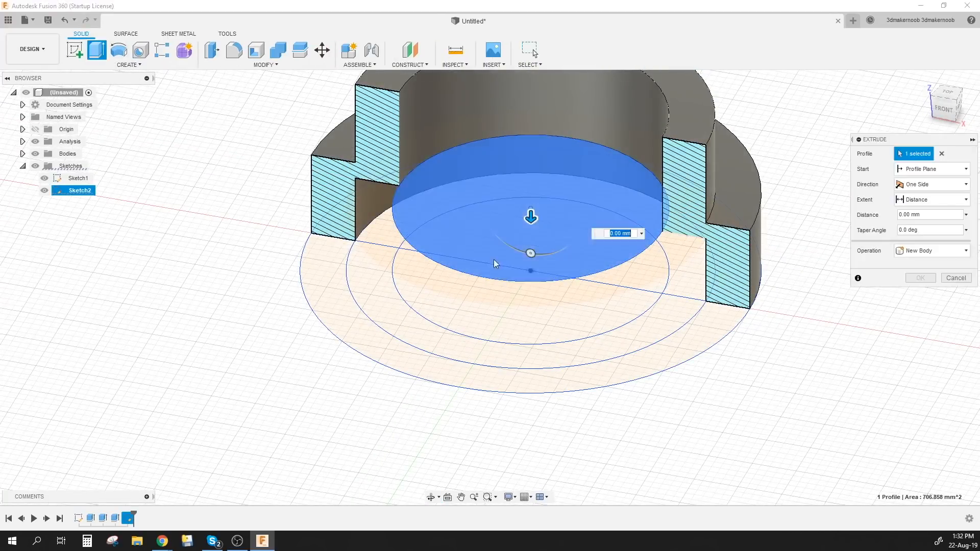
{"action": "left_click_drag", "start_coordinate": [531, 217], "coordinate": [530, 191]}
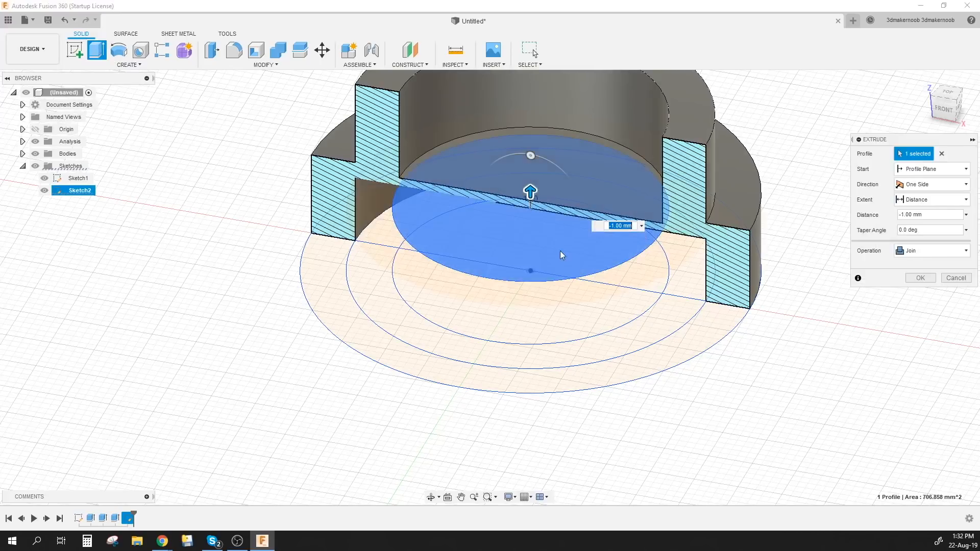
{"action": "mouse_move", "coordinate": [731, 318]}
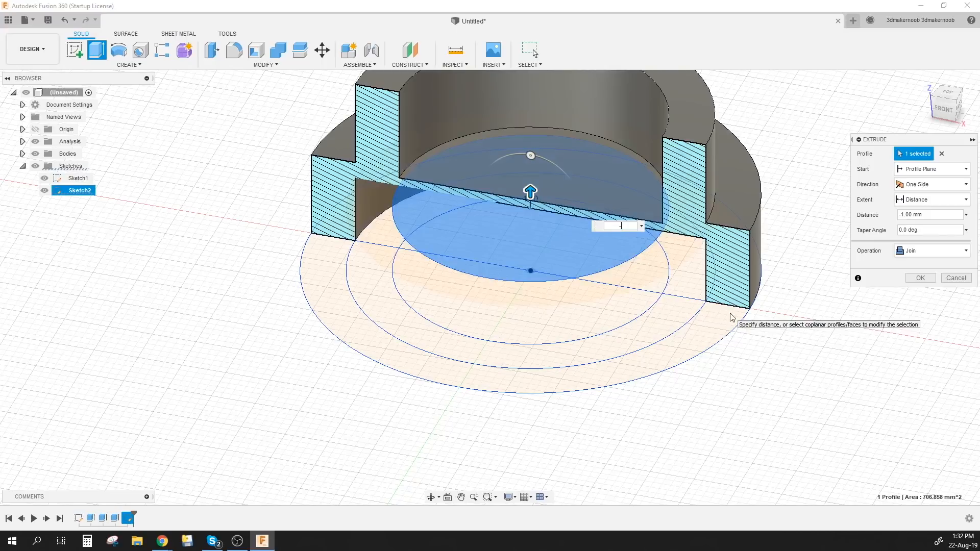
{"action": "type", "text": "-0.2"}
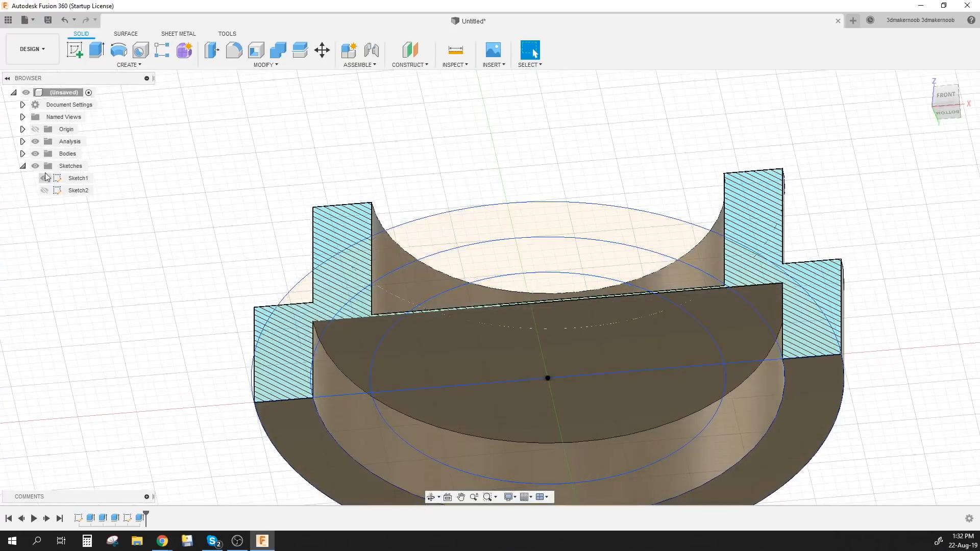
Hide the sketches so only the sectioned insert with its bridging disc remains
{"action": "left_click", "coordinate": [44, 178]}
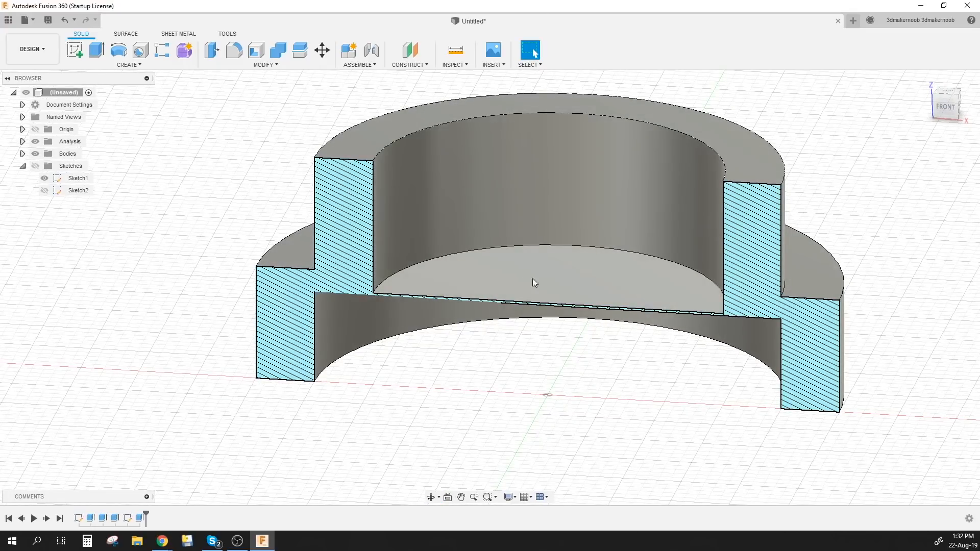
{"action": "mouse_move", "coordinate": [633, 289]}
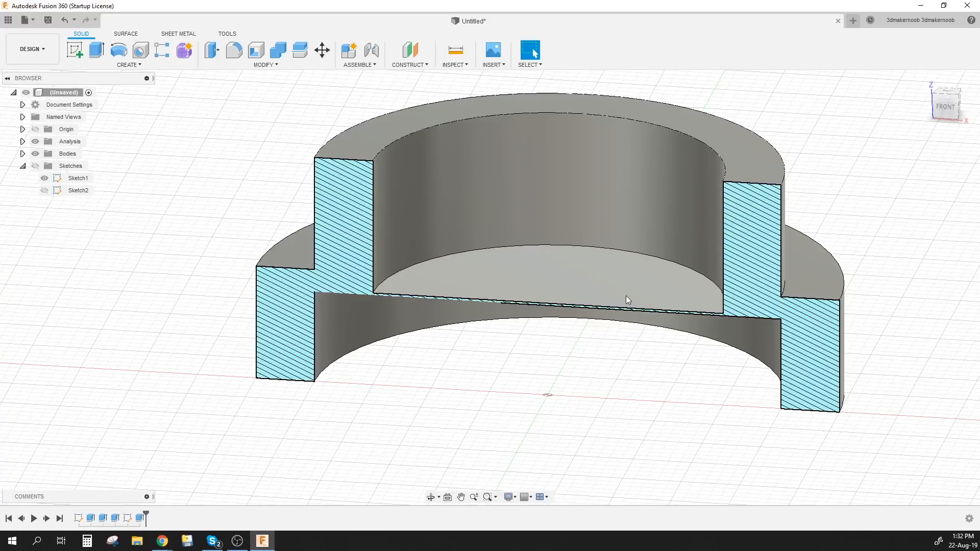
{"action": "mouse_move", "coordinate": [646, 289]}
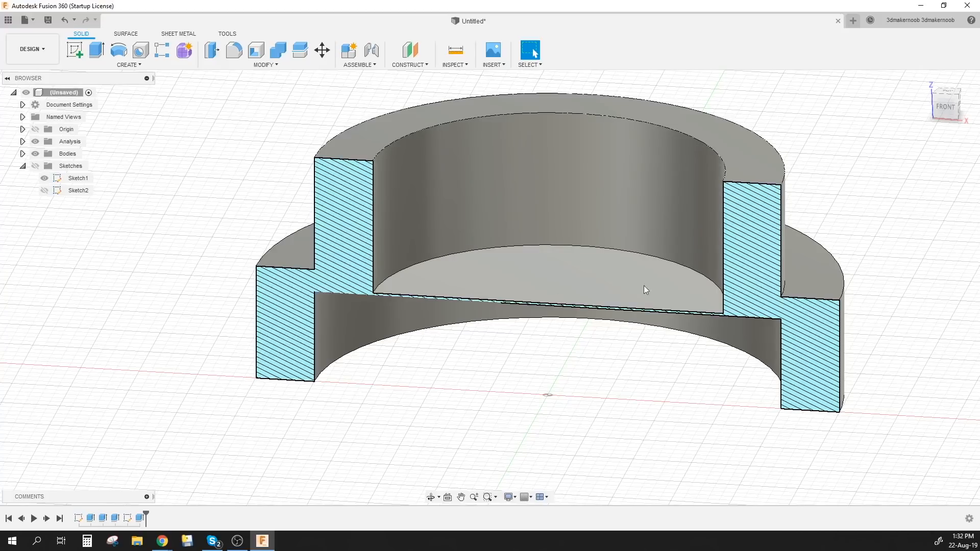
{"action": "mouse_move", "coordinate": [524, 285]}
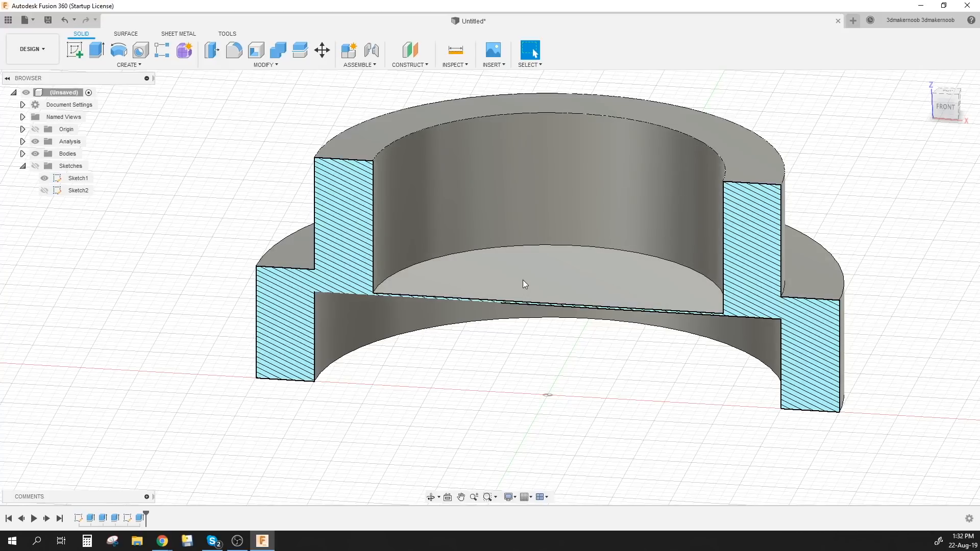